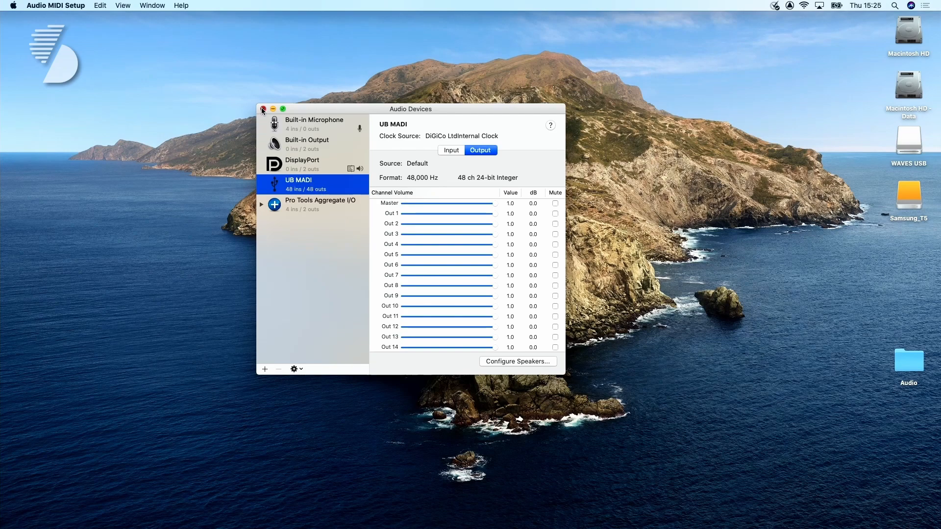
# Close the Audio Devices window after confirming UB MADI at 48 ins/outs, 48 kHz.
pyautogui.click(263, 109)
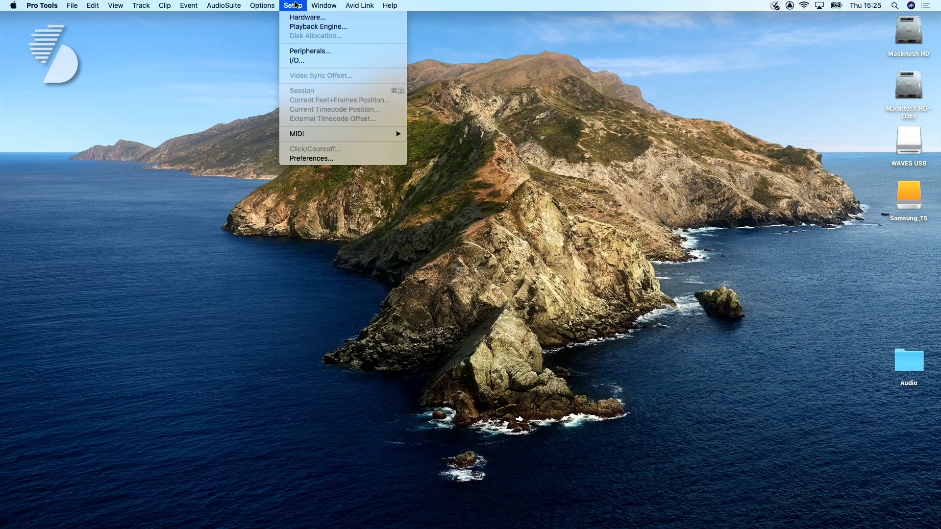
pyautogui.click(296, 60)
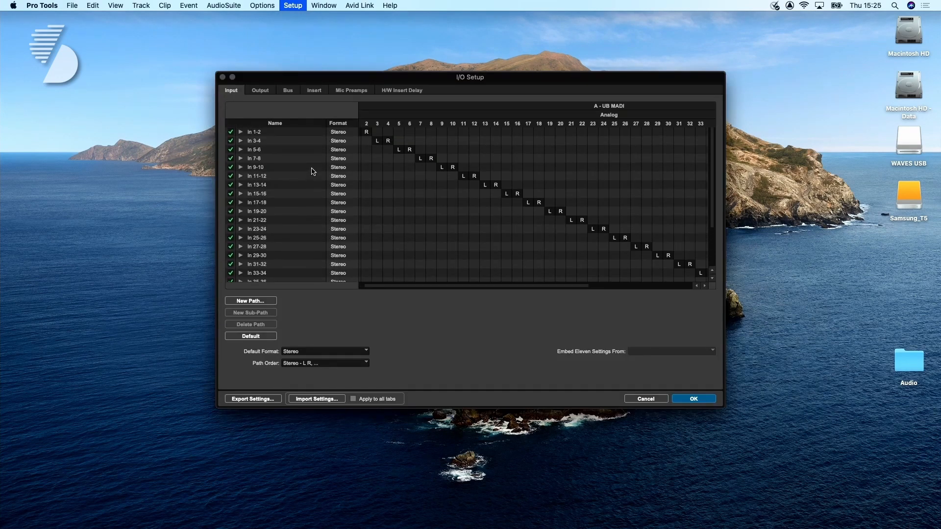
pyautogui.click(259, 90)
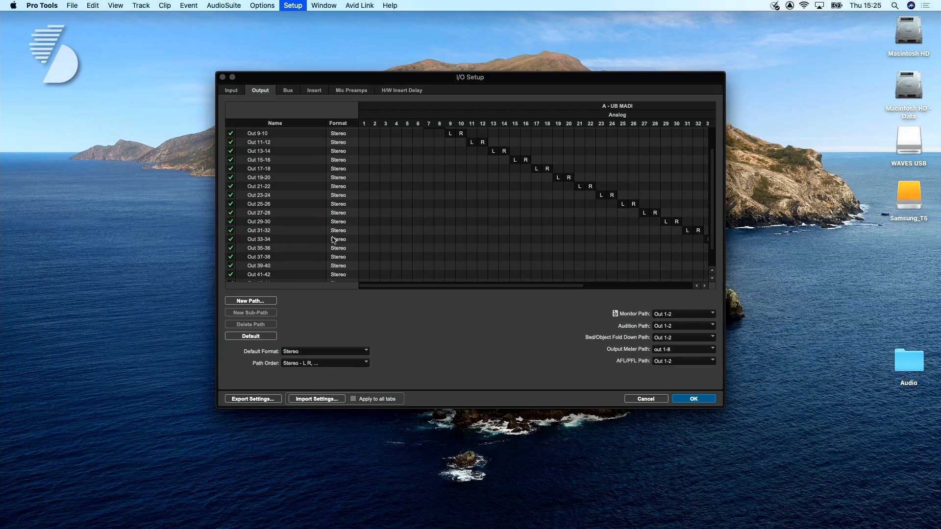
pyautogui.scroll(3)
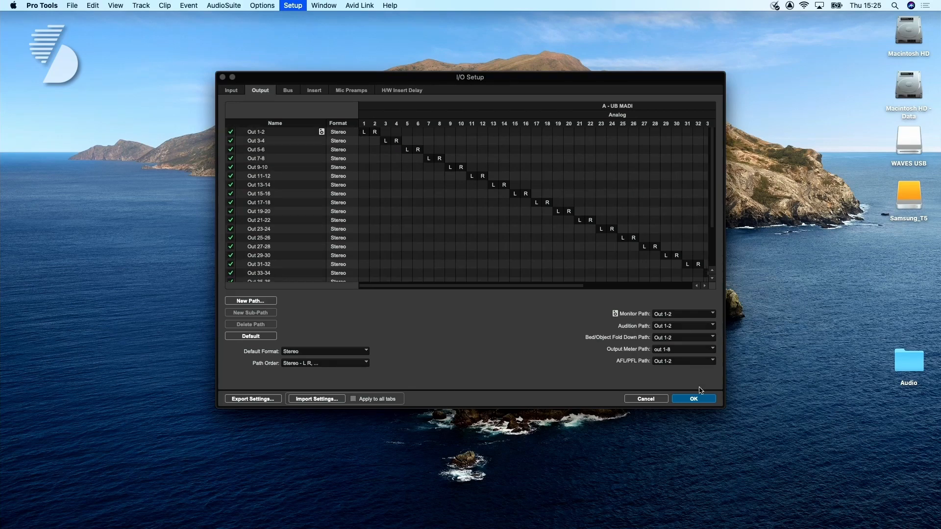
pyautogui.click(692, 399)
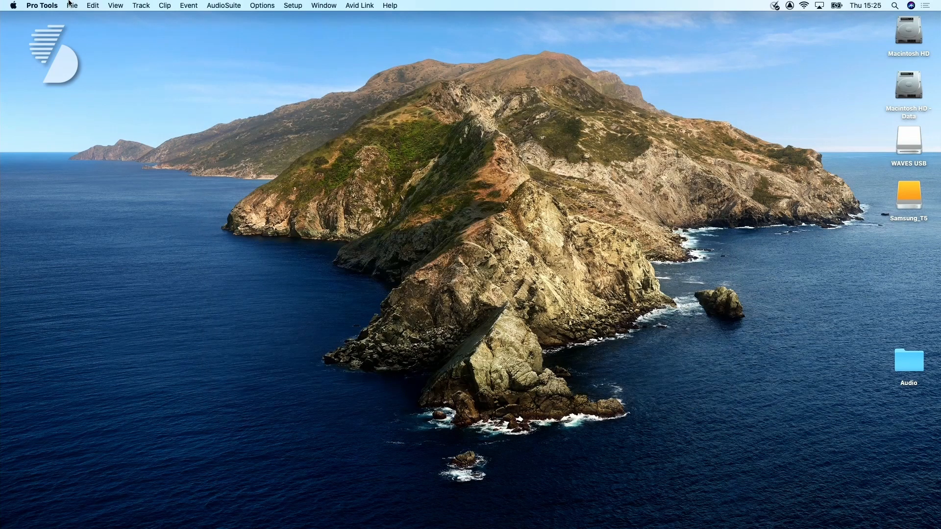
pyautogui.click(72, 5)
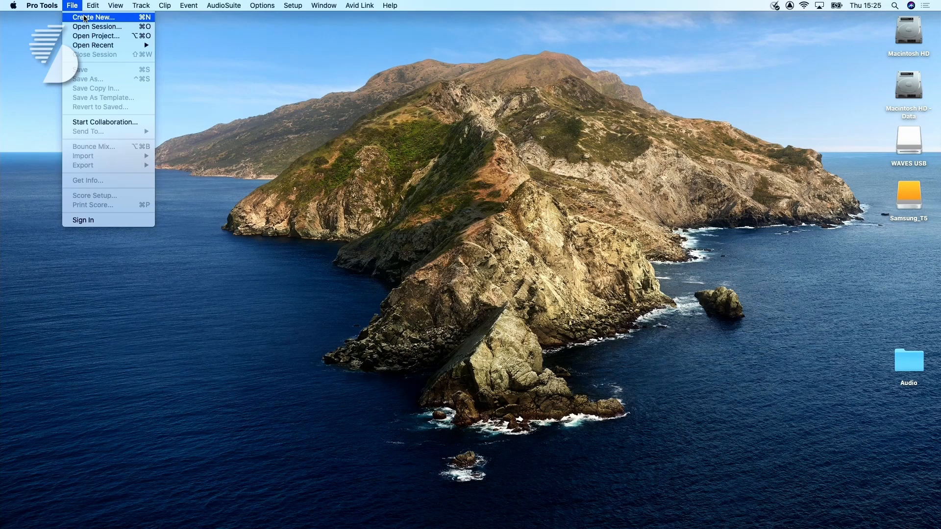
# Create a new empty Pro Tools session named 'UB MADI test'.
pyautogui.click(92, 16)
pyautogui.write('UB MADI')
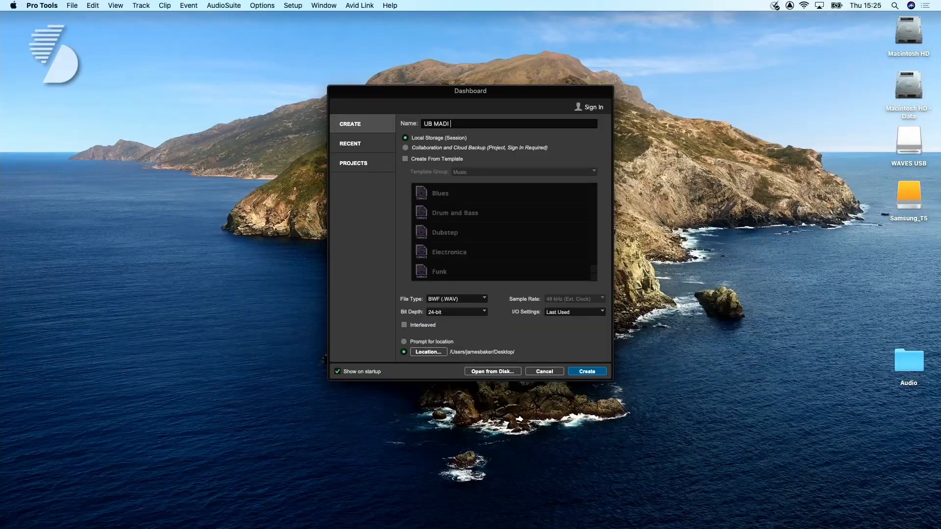
pyautogui.write('test')
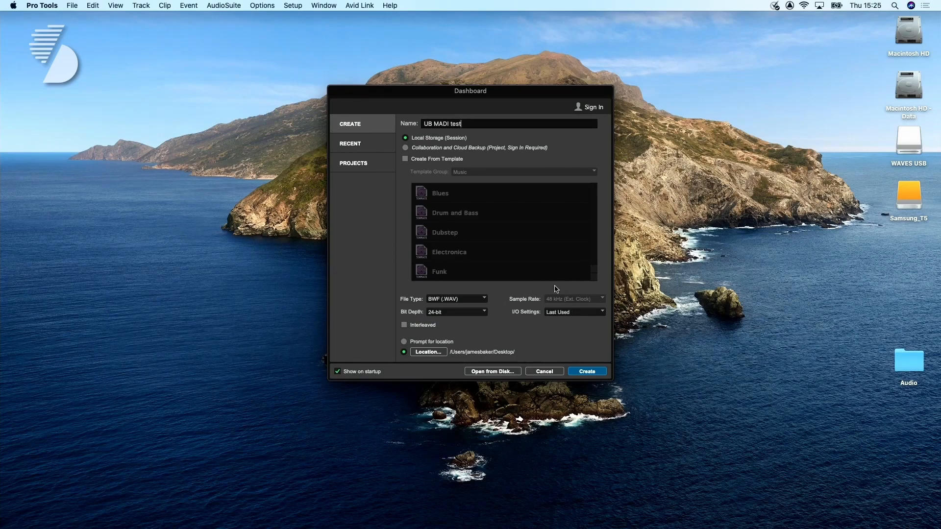
pyautogui.moveTo(597, 364)
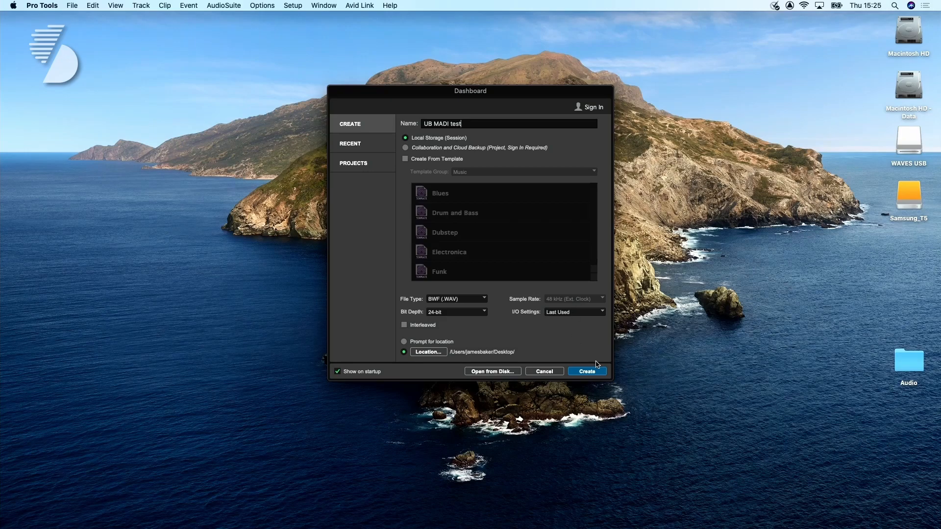
pyautogui.click(586, 371)
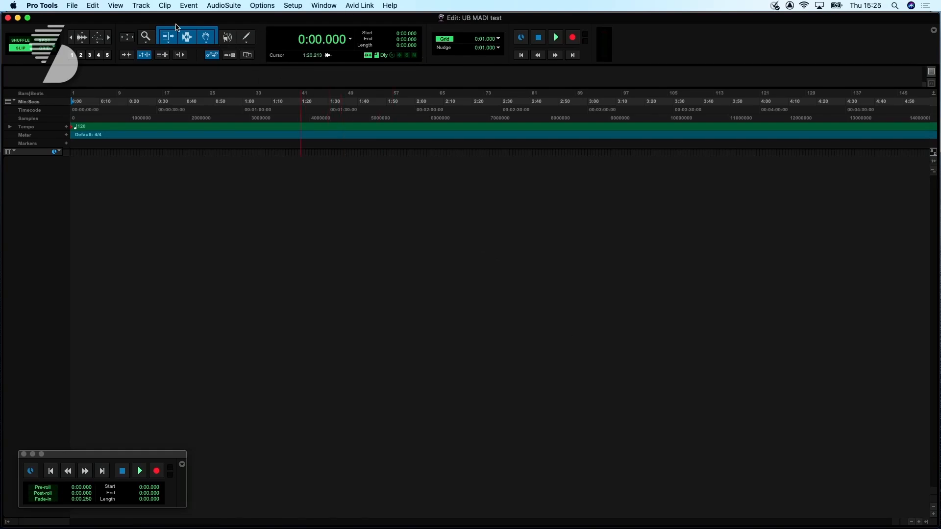
pyautogui.click(141, 5)
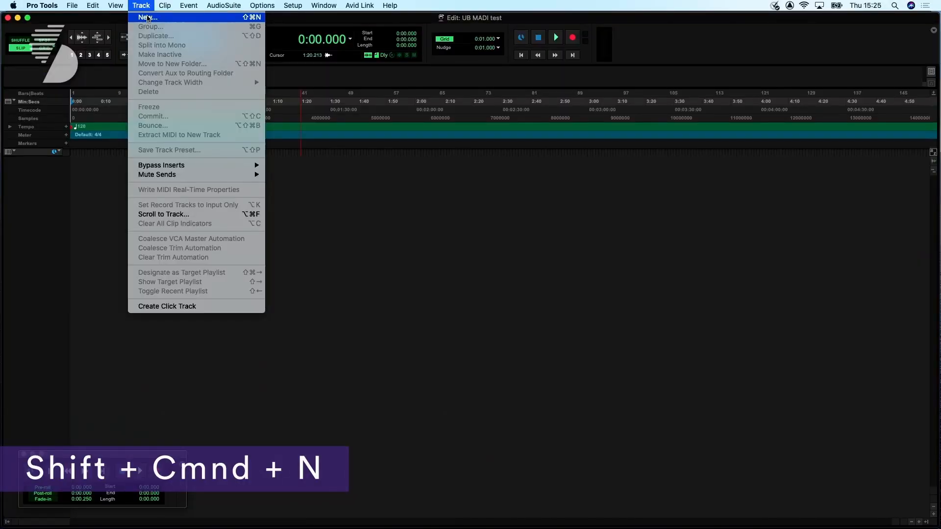
# Add 16 new mono audio tracks, Audio 1 through Audio 16.
pyautogui.click(147, 17)
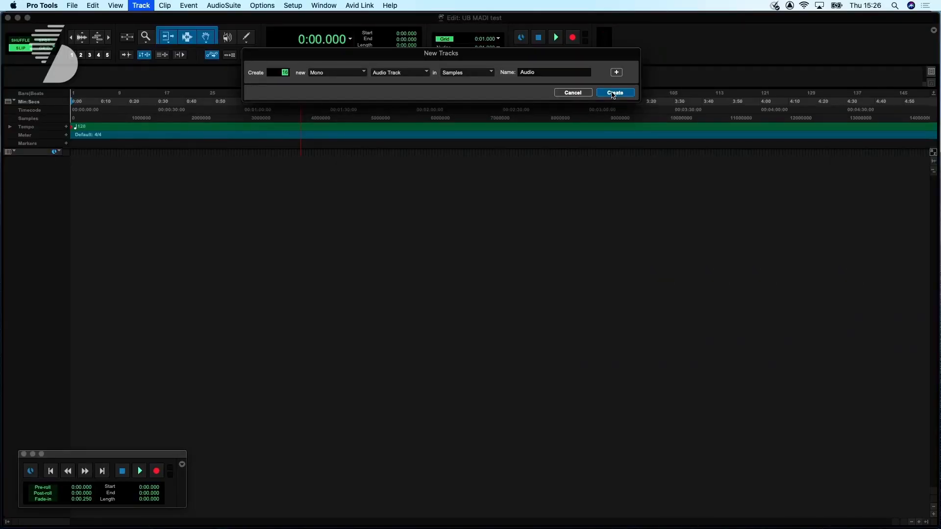
pyautogui.click(614, 93)
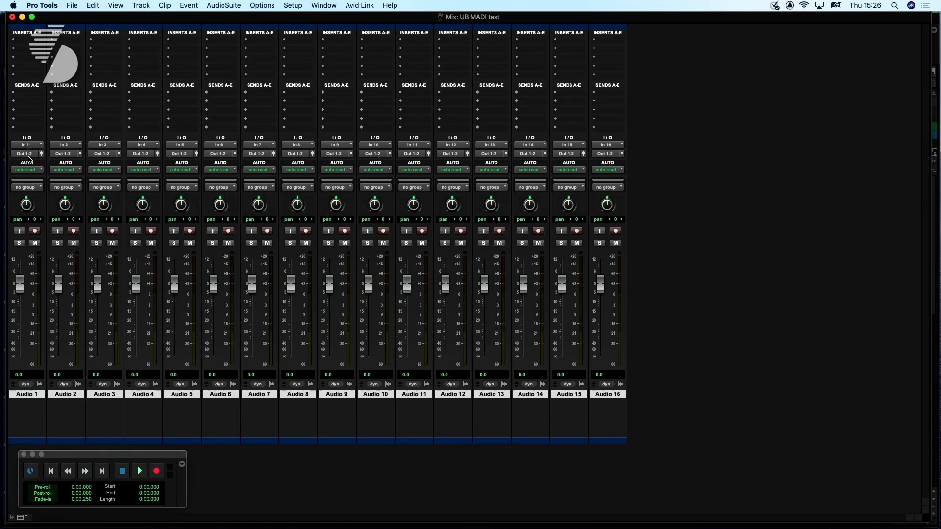
pyautogui.moveTo(144, 162)
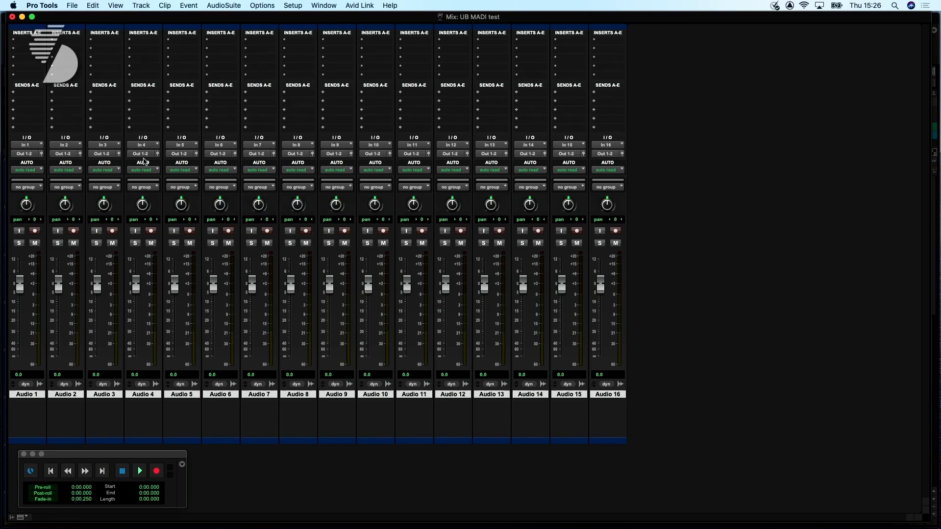
pyautogui.moveTo(158, 156)
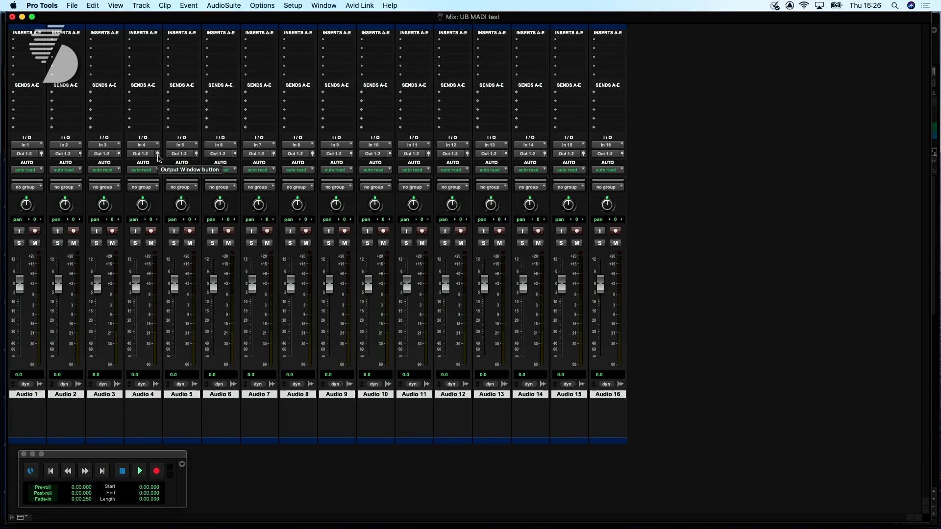
pyautogui.moveTo(25, 153)
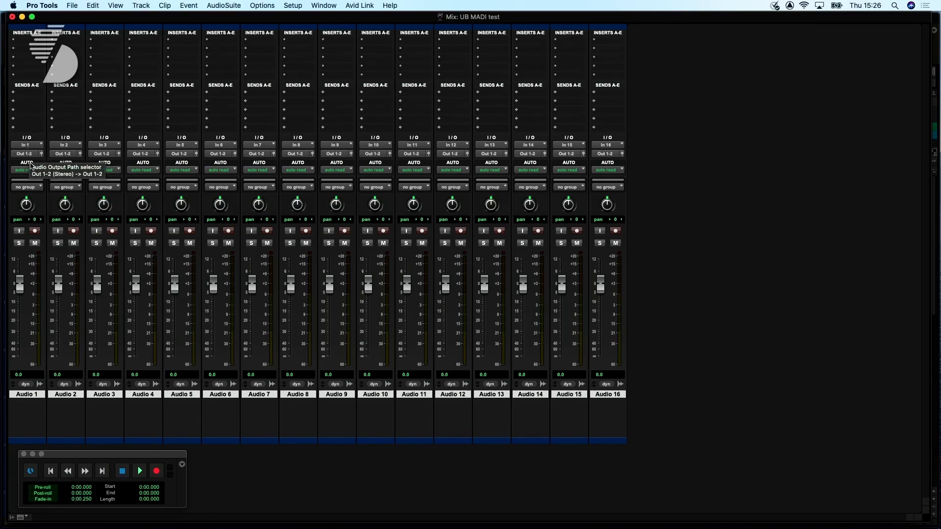
pyautogui.moveTo(87, 165)
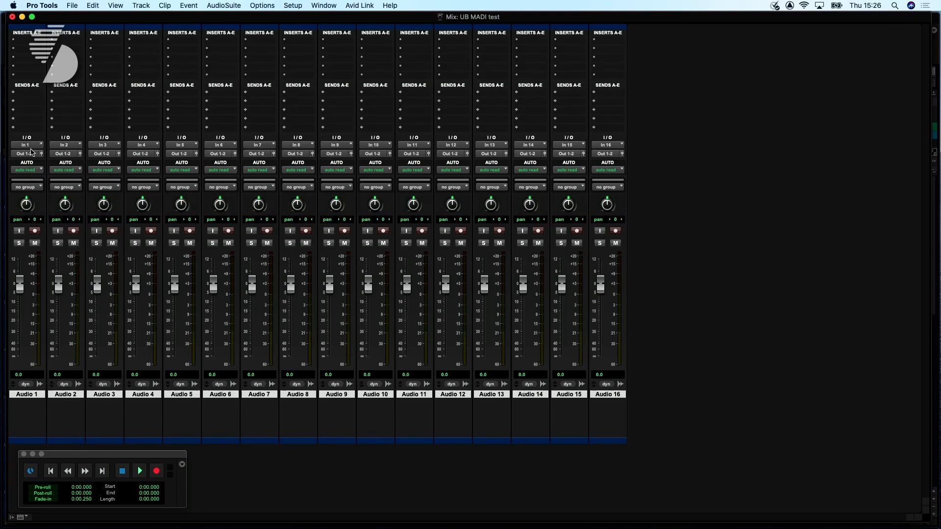
pyautogui.moveTo(26, 153)
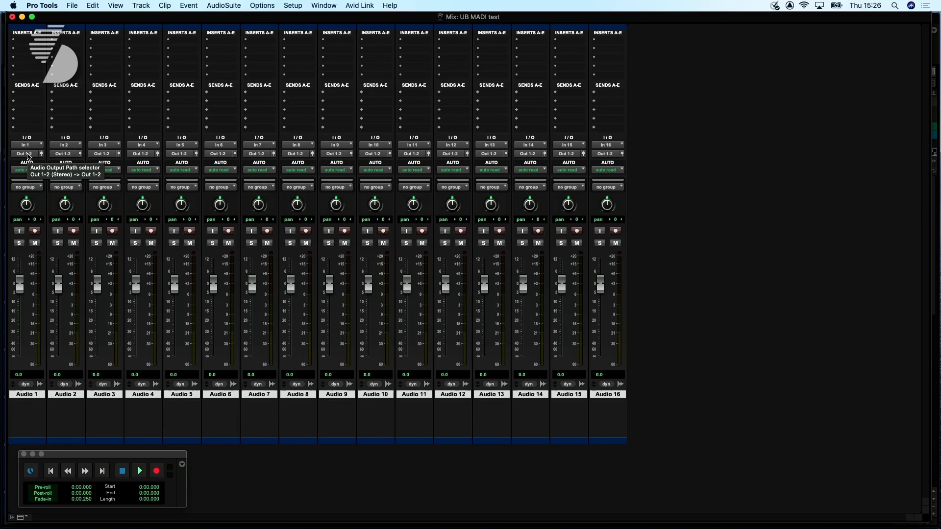
# Cascade track outputs so Audio 1–16 each feed their own output, Out 1–16.
pyautogui.click(26, 153)
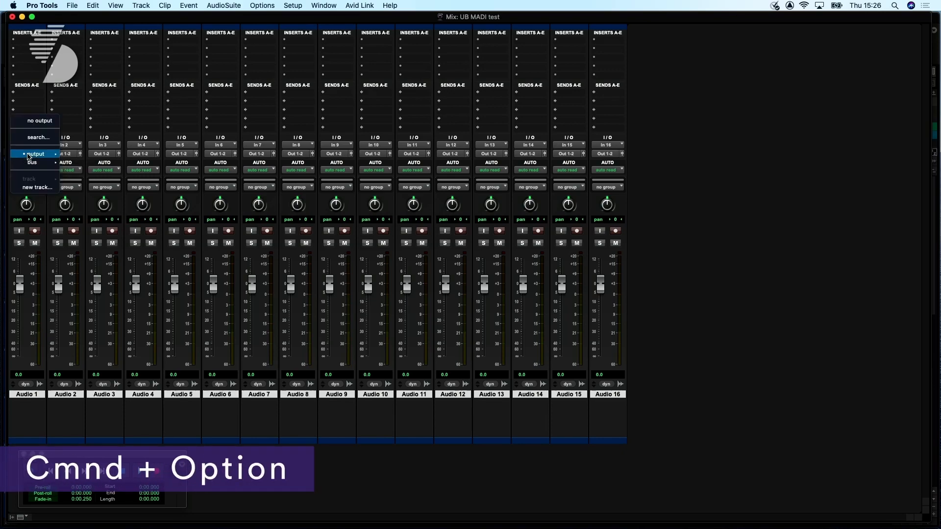
pyautogui.click(35, 154)
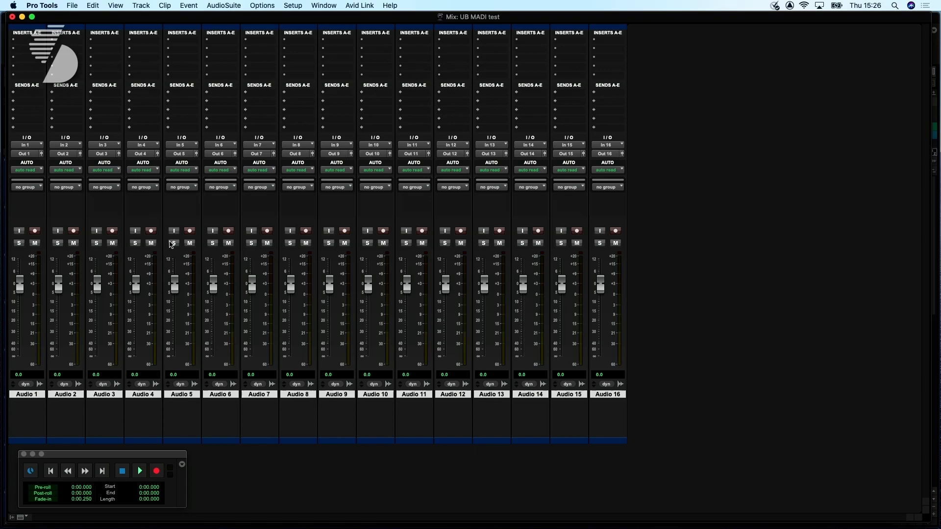
pyautogui.moveTo(174, 243)
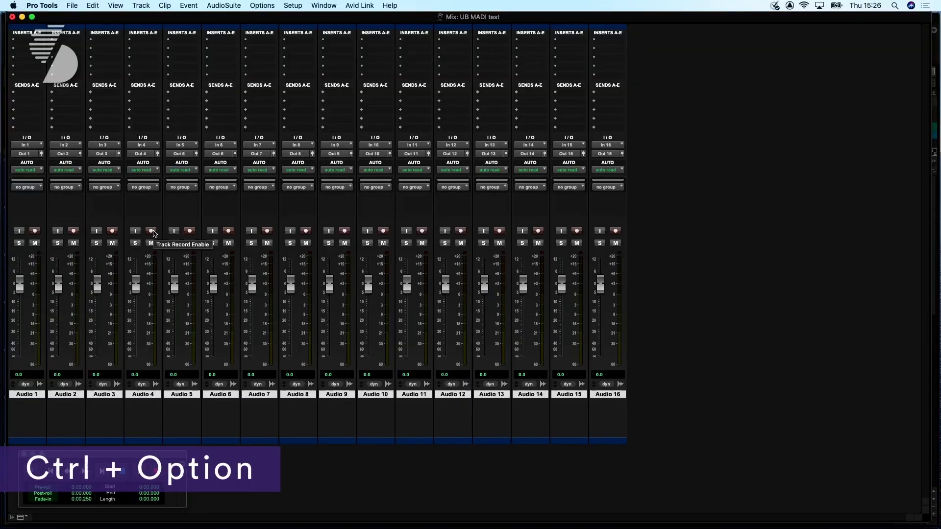
# Record-arm all 16 tracks at once so their meters show input.
pyautogui.click(150, 231)
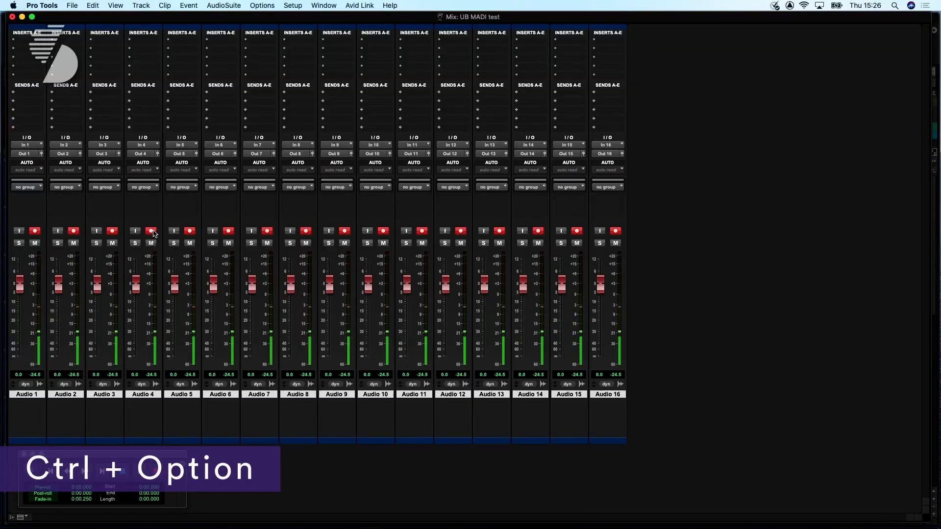